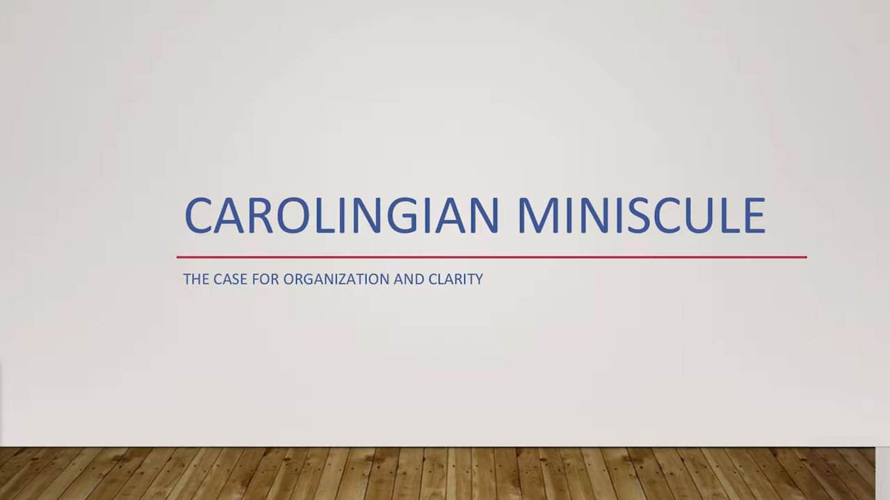
pyautogui.press('right')
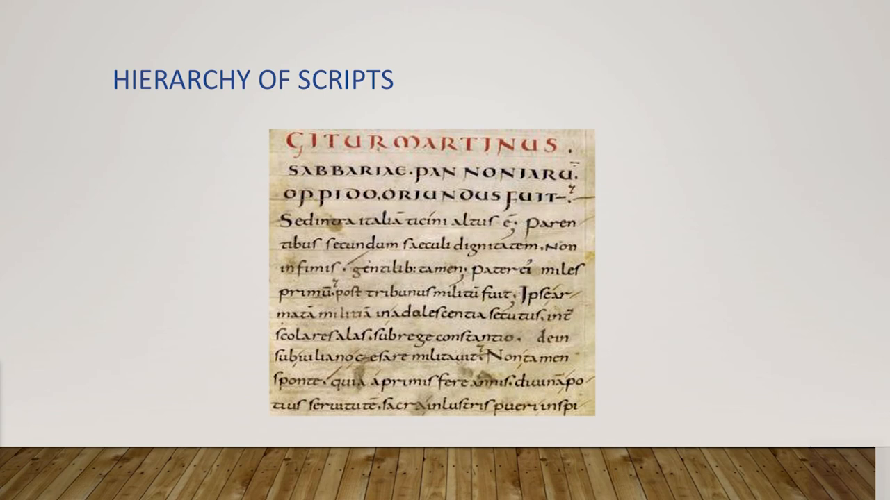
pyautogui.press('right')
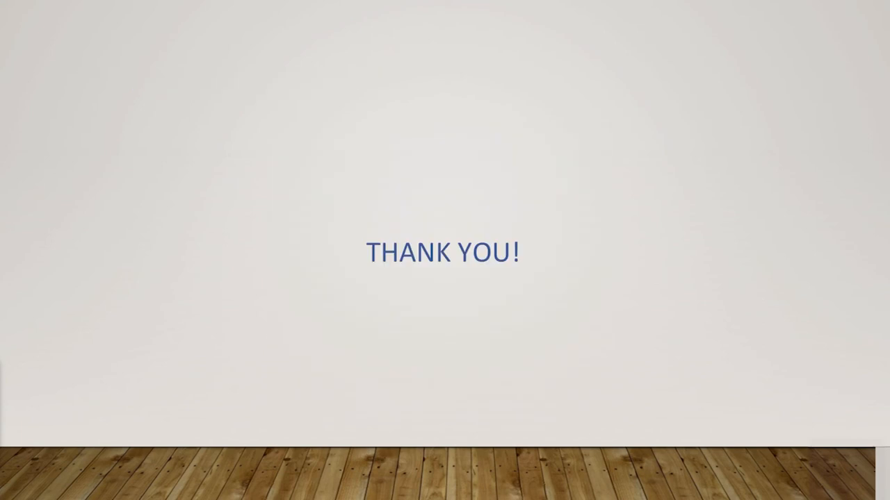